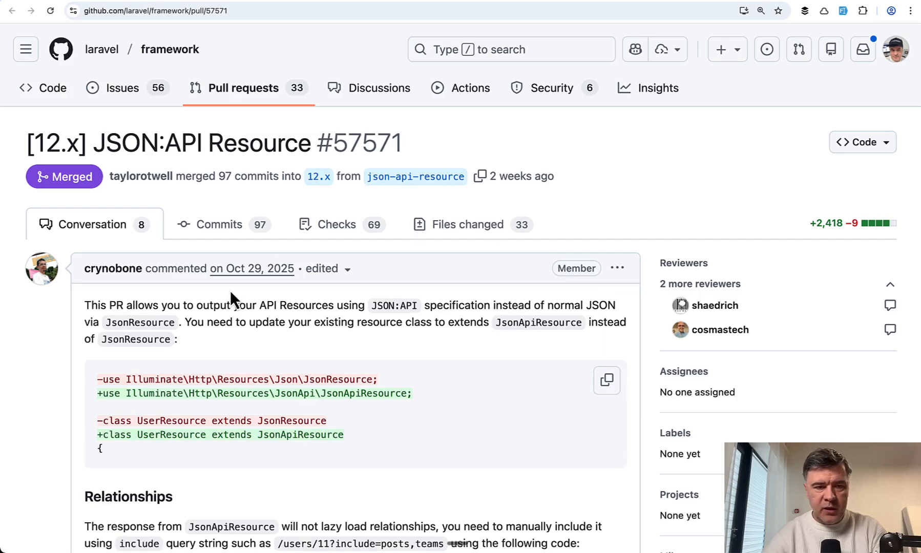
Scroll the jsonapi.org home page down to the example blog response
scroll("down", 3)
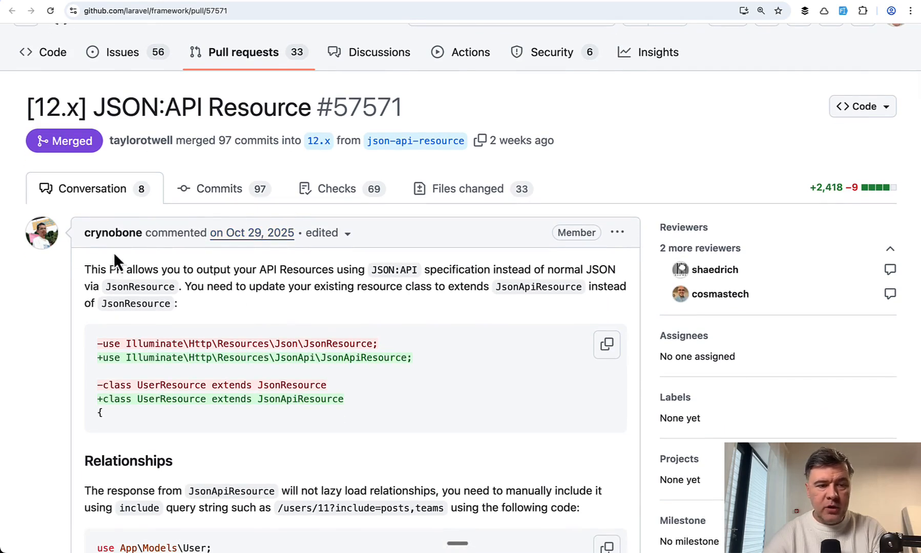
mouse_move(113, 233)
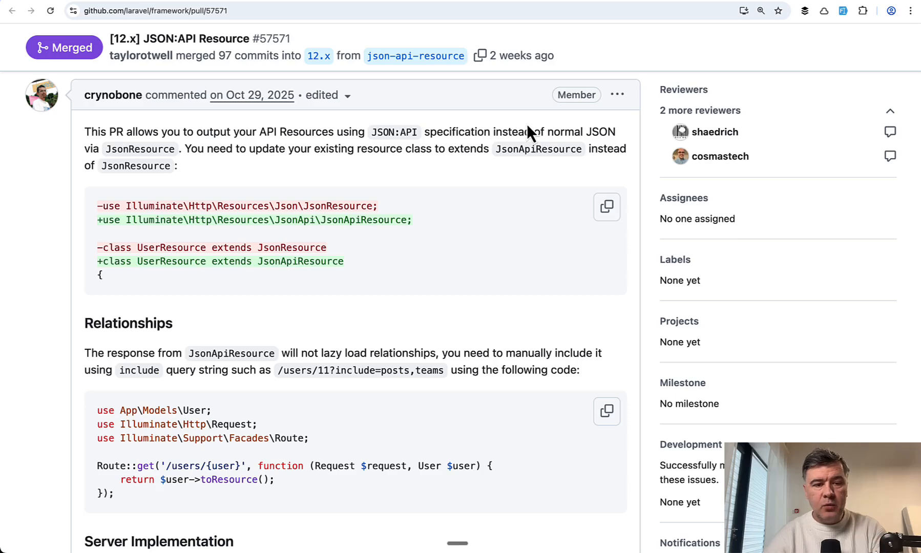
scroll("down", 3)
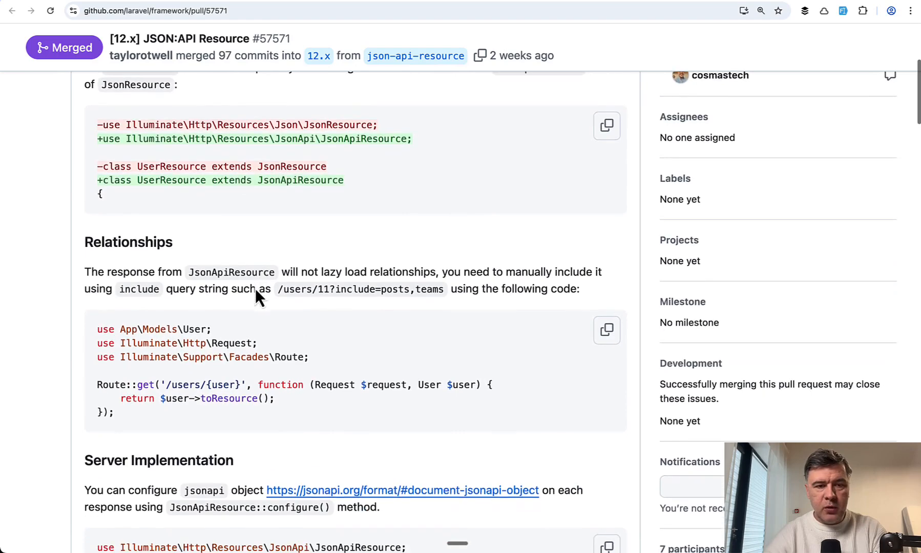
scroll("down", 3)
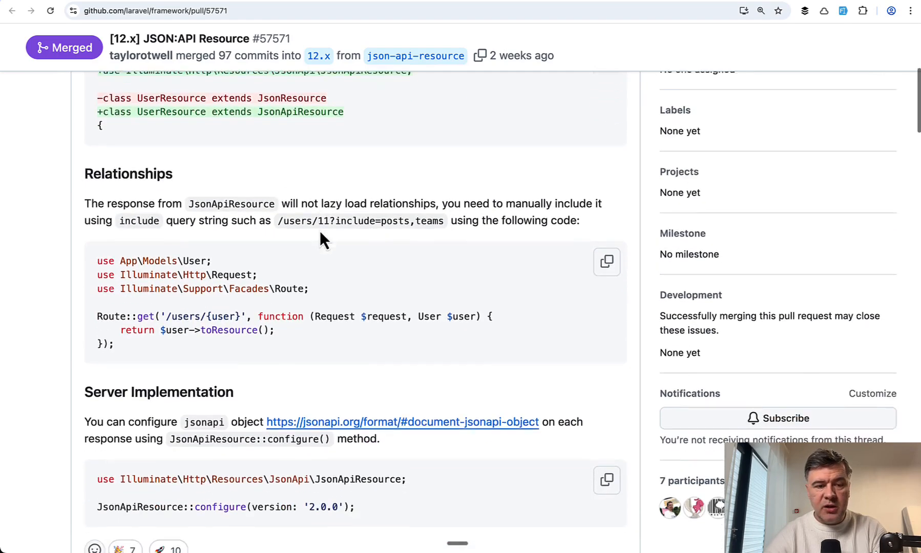
scroll("down", 3)
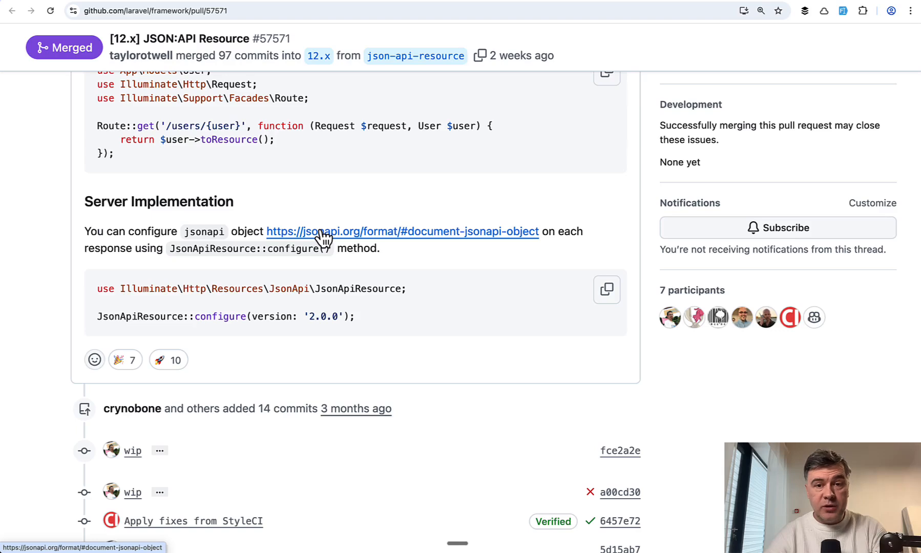
mouse_move(337, 197)
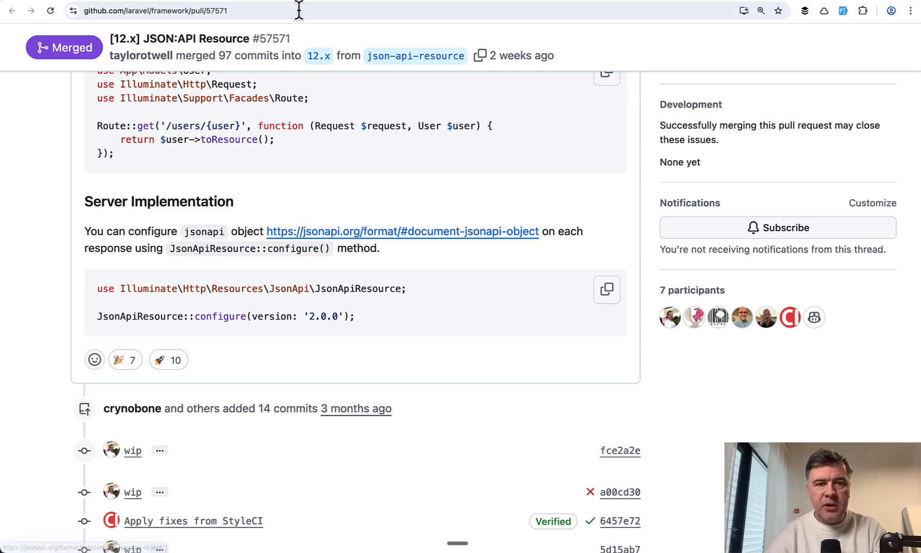
Open the specification section on the jsonapi object and read down through it
left_click(402, 231)
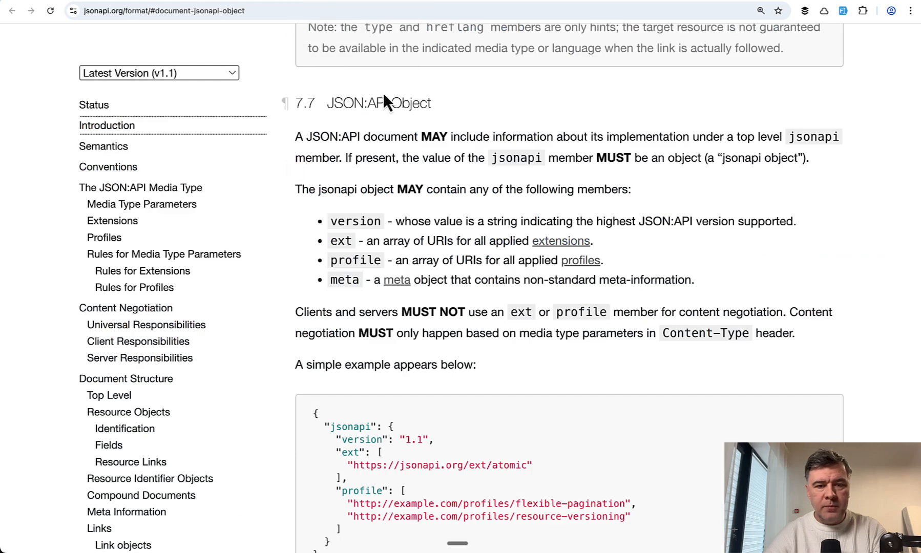
scroll("down", 3)
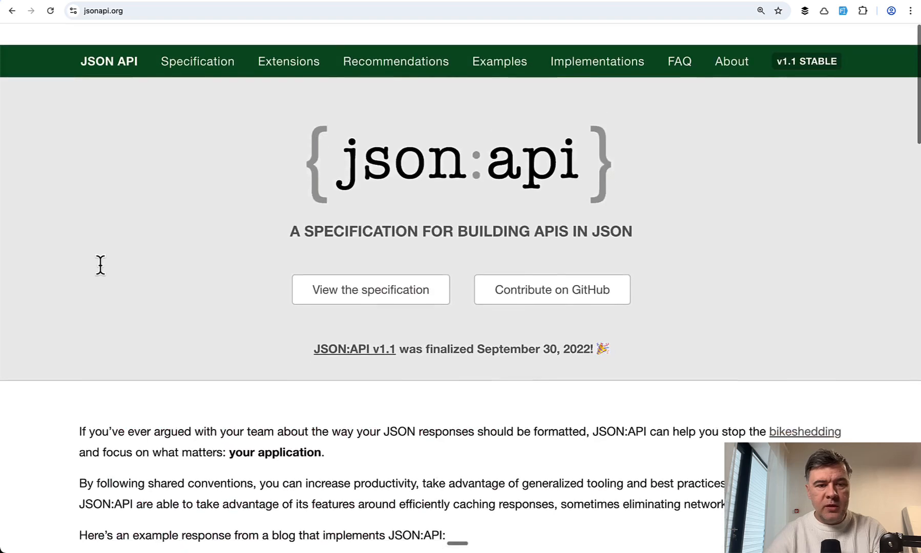
scroll("down", 3)
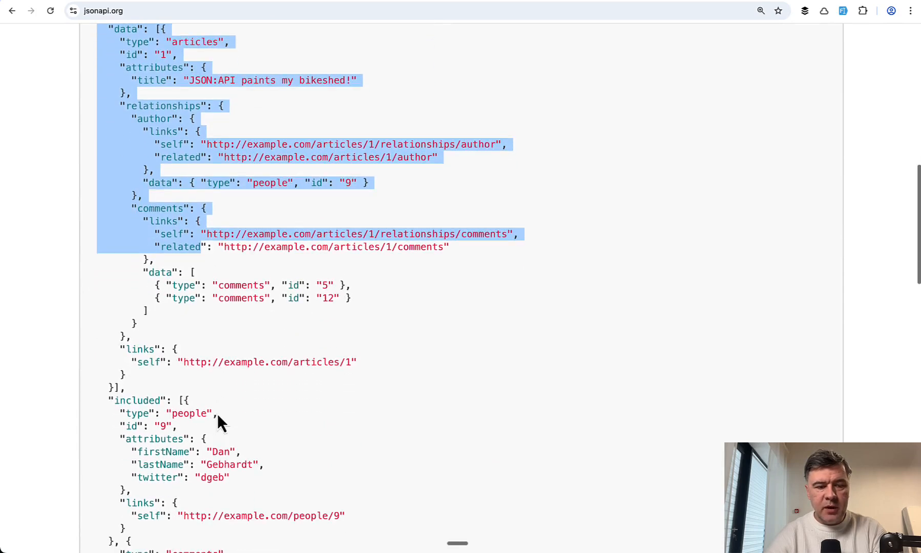
scroll("down", 3)
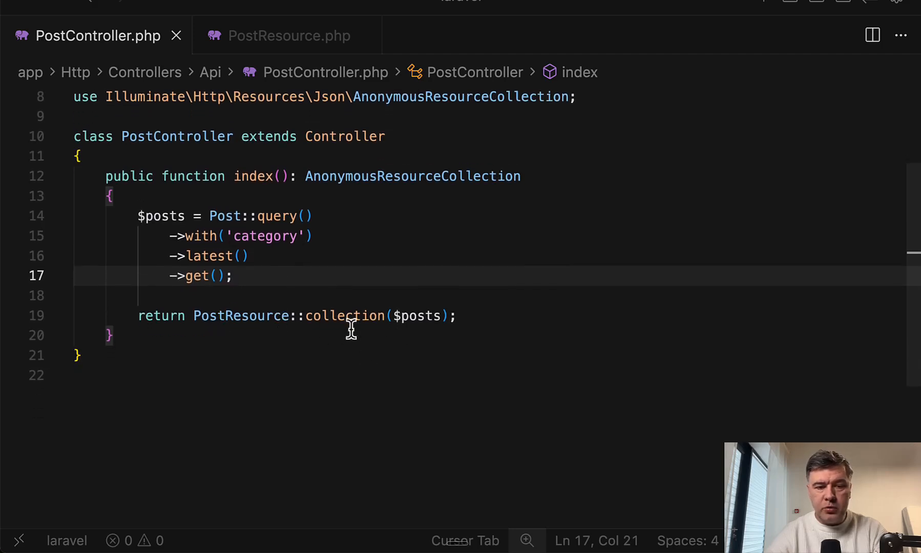
left_click(288, 35)
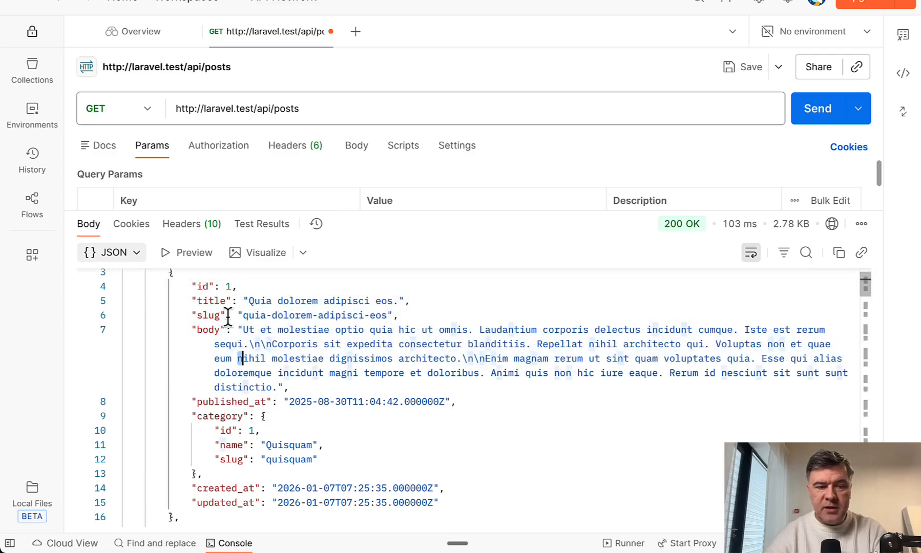
scroll("down", 3)
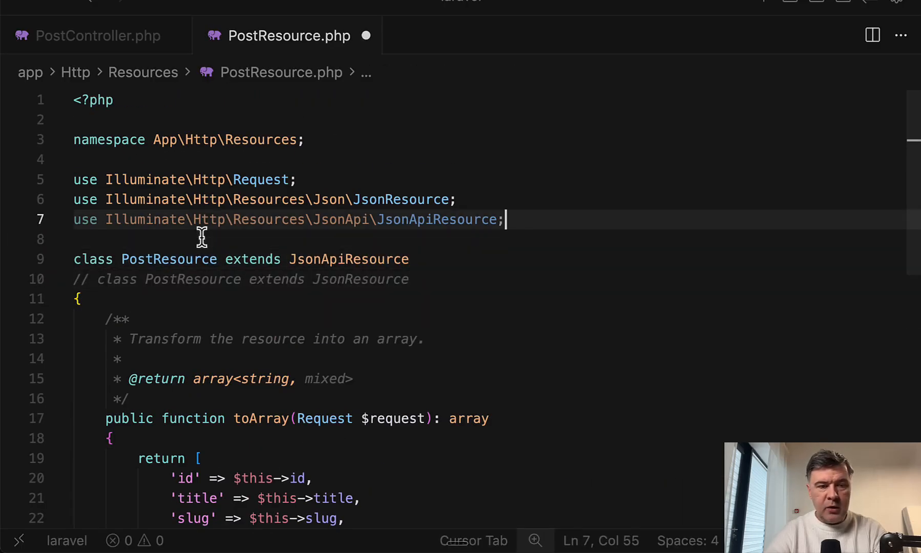
Save PostResource.php with its new JsonApiResource parent class
key("ctrl+s")
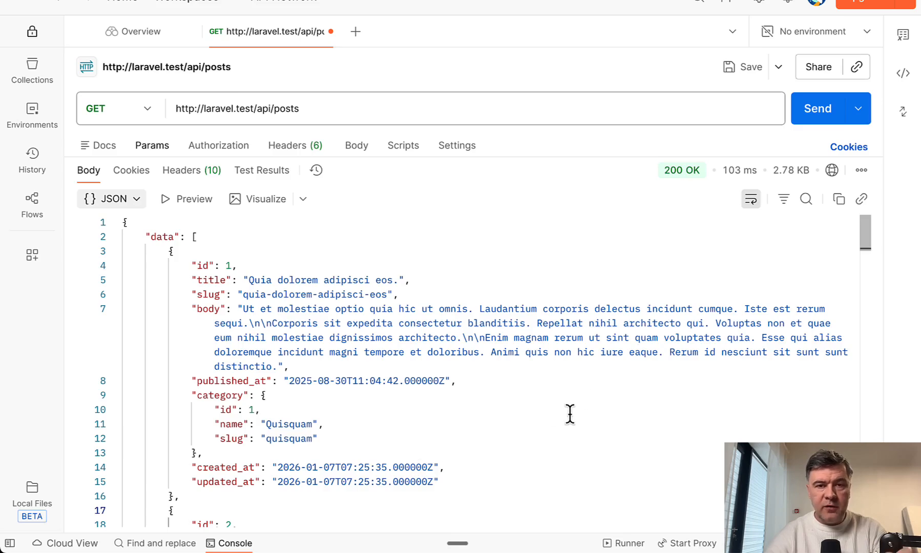
left_click(817, 108)
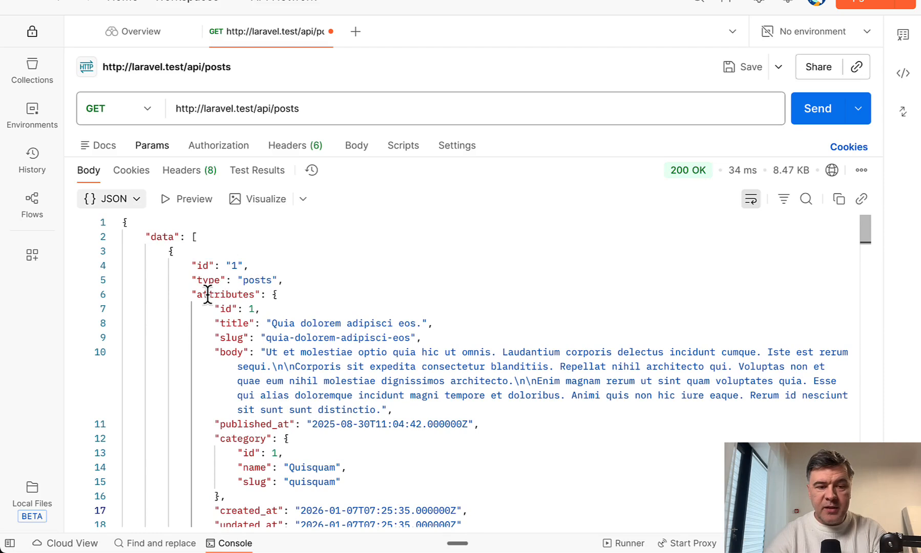
scroll("down", 3)
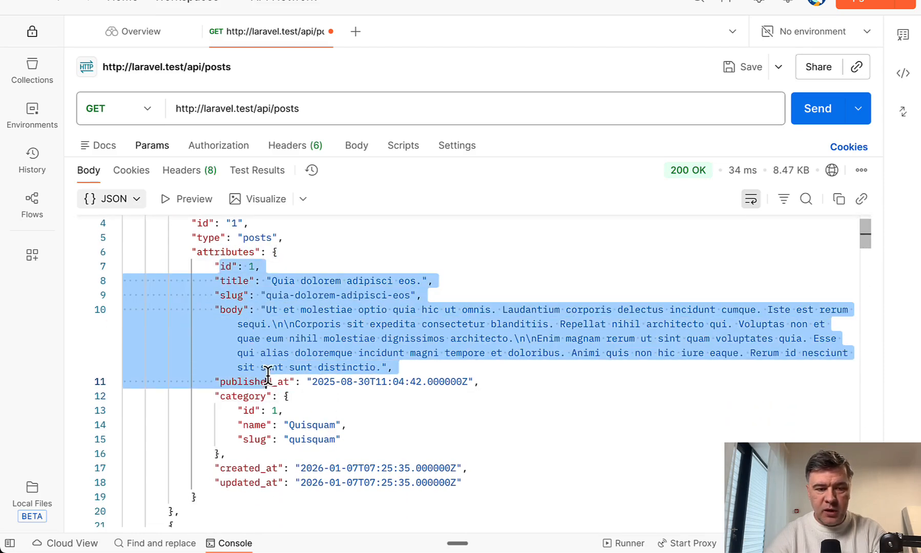
mouse_move(259, 468)
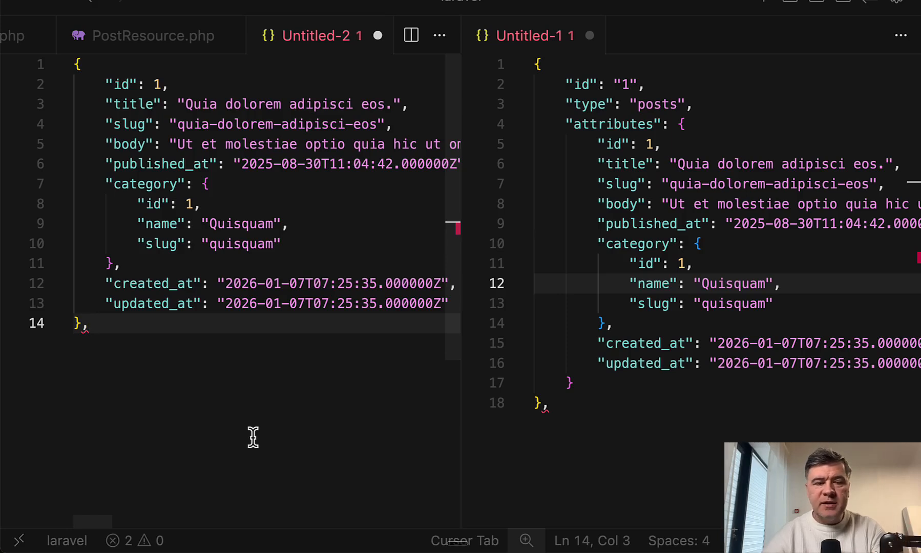
mouse_move(105, 182)
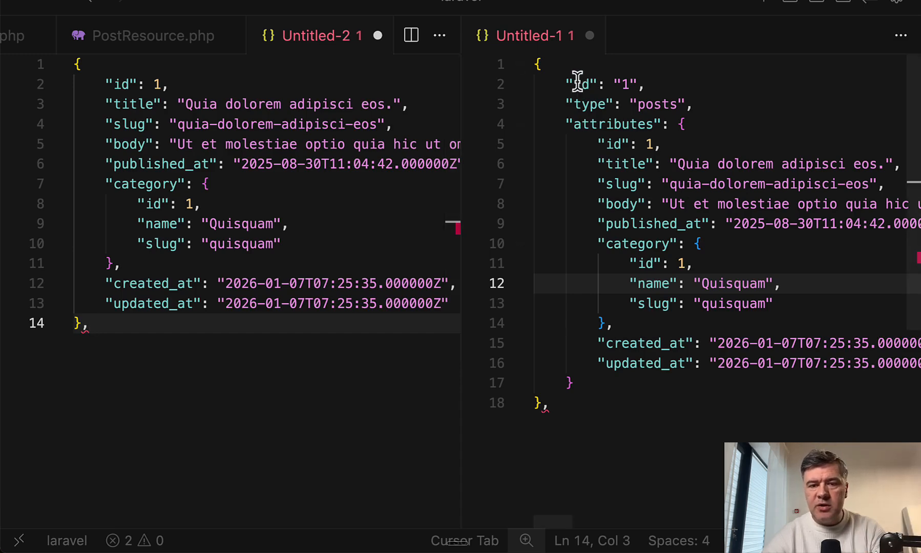
Drag the JSON tab into a split so plain and JSON:API posts sit side by side
left_click(591, 123)
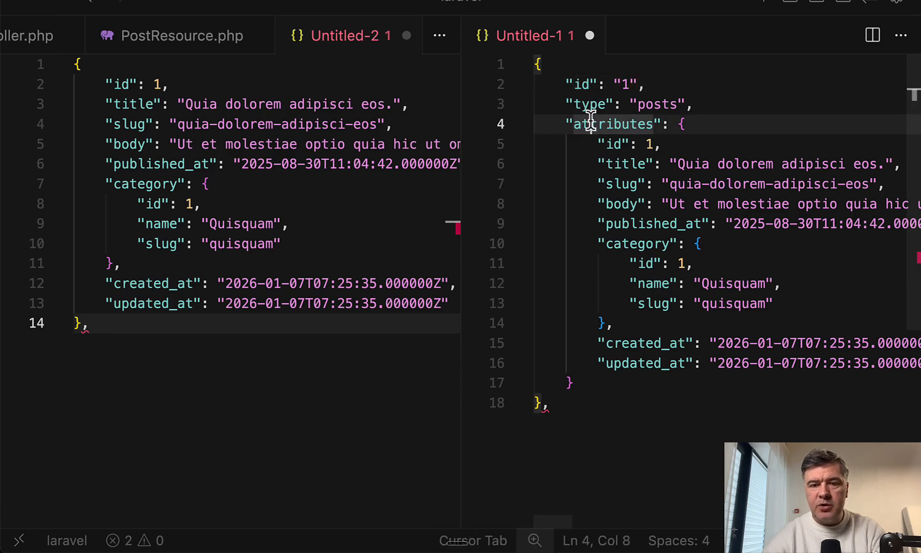
left_click_drag(589, 124, 611, 323)
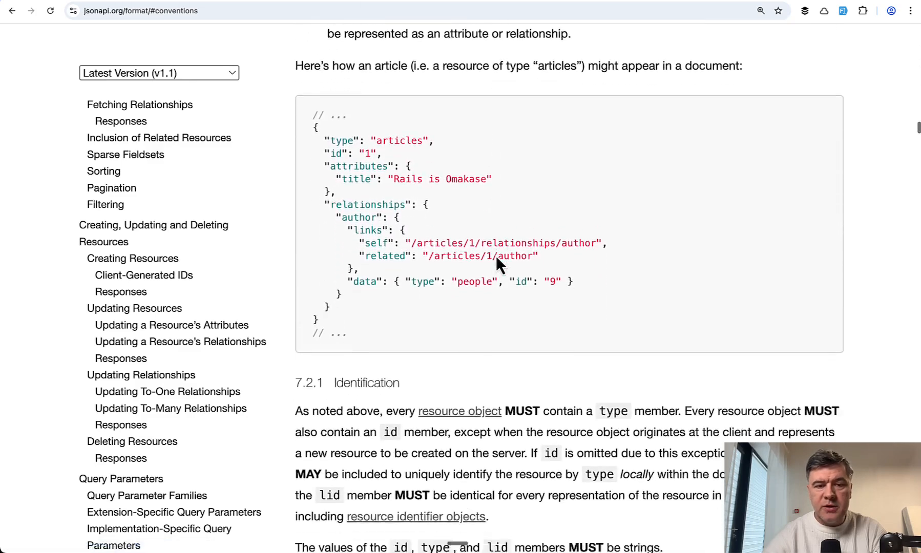
Scroll the specification to the articles example and 7.2.1 Identification
scroll("down", 3)
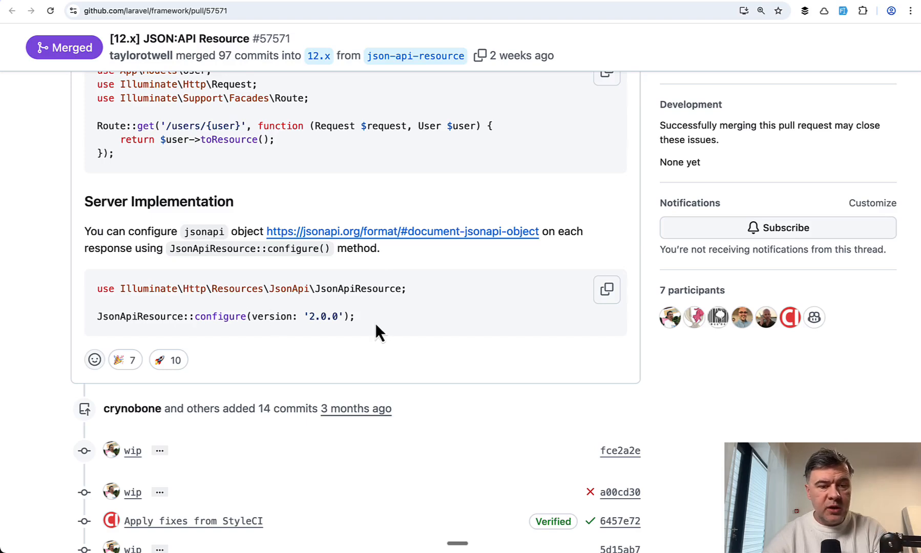
Scroll to the JsonApiResource::configure(version: '2.0.0') example under Server Implementation
scroll("down", 3)
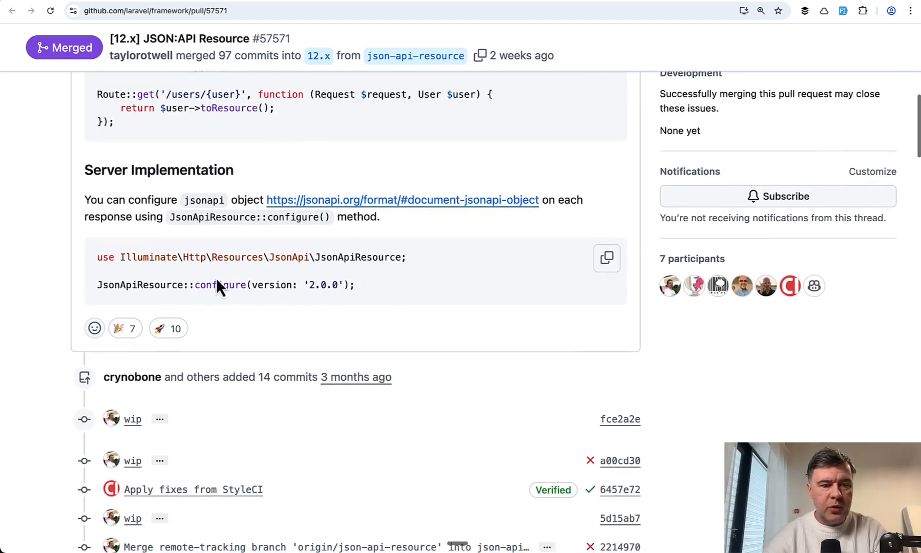
mouse_move(437, 306)
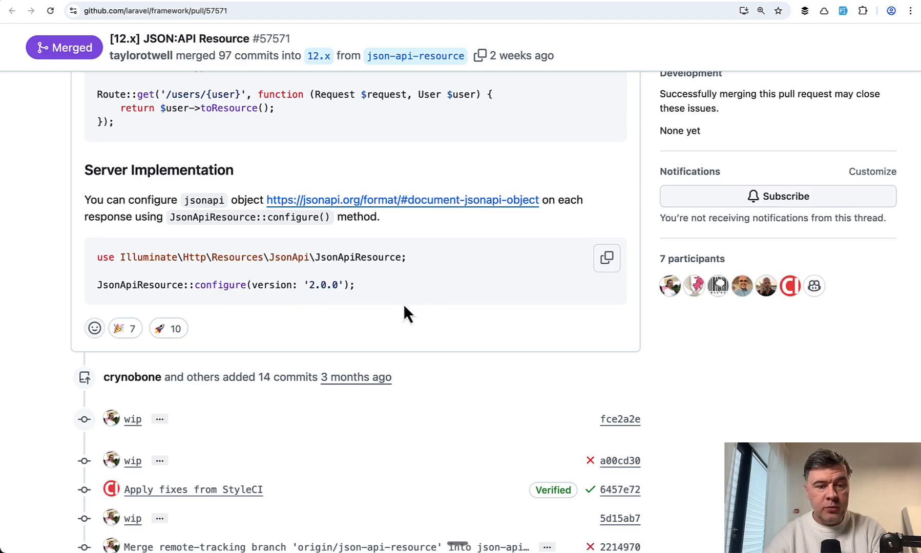
mouse_move(453, 311)
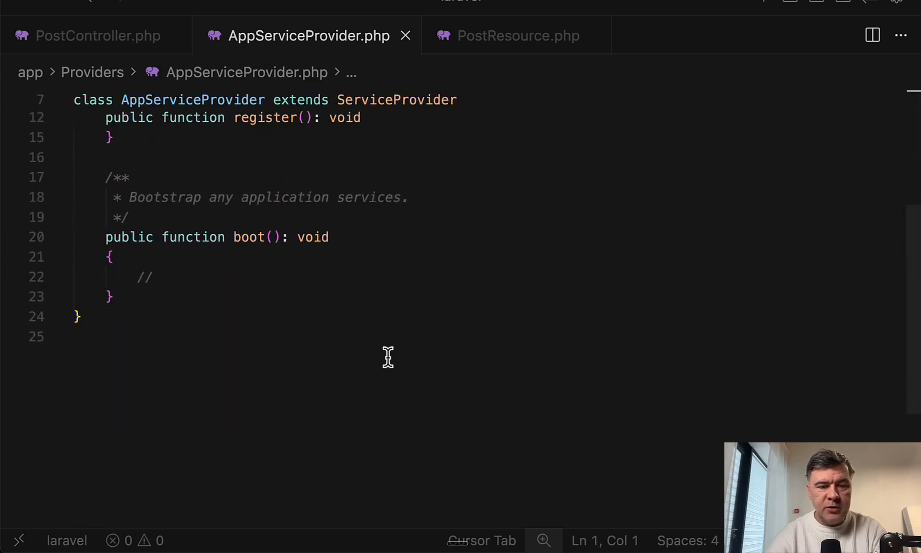
Type JsonApiResource::withoutWrapping(); into AppServiceProvider's boot() method
type("JsonApiResource::withoutWrapping();")
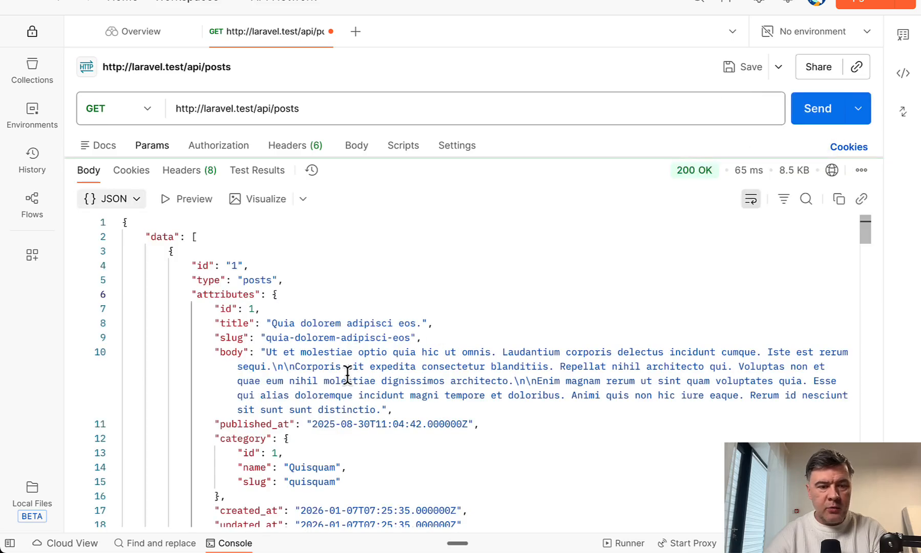
Scroll through the JSON:API posts response body in Postman
scroll("down", 3)
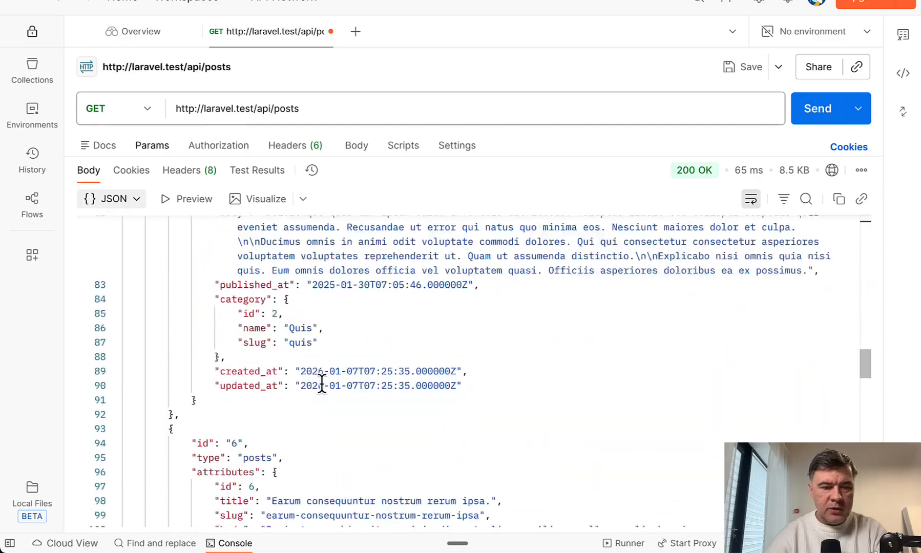
scroll("down", 3)
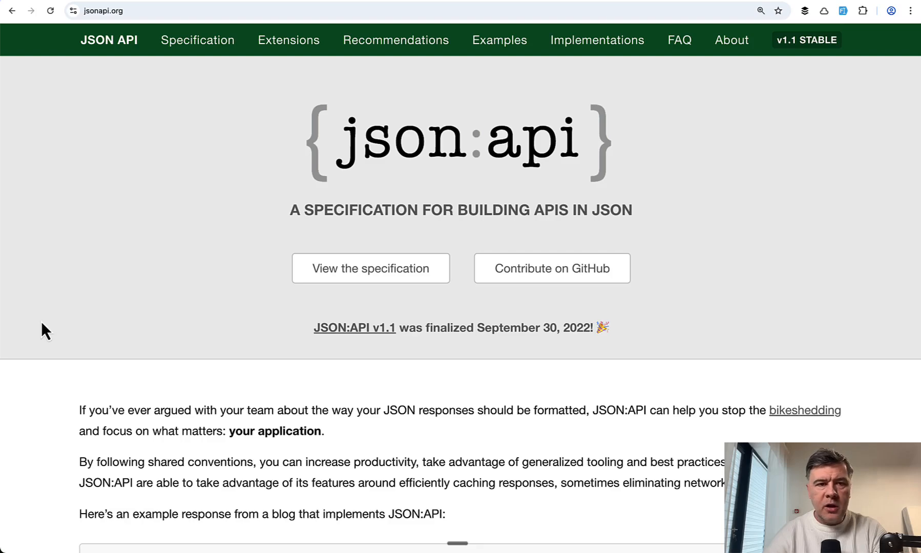
mouse_move(265, 134)
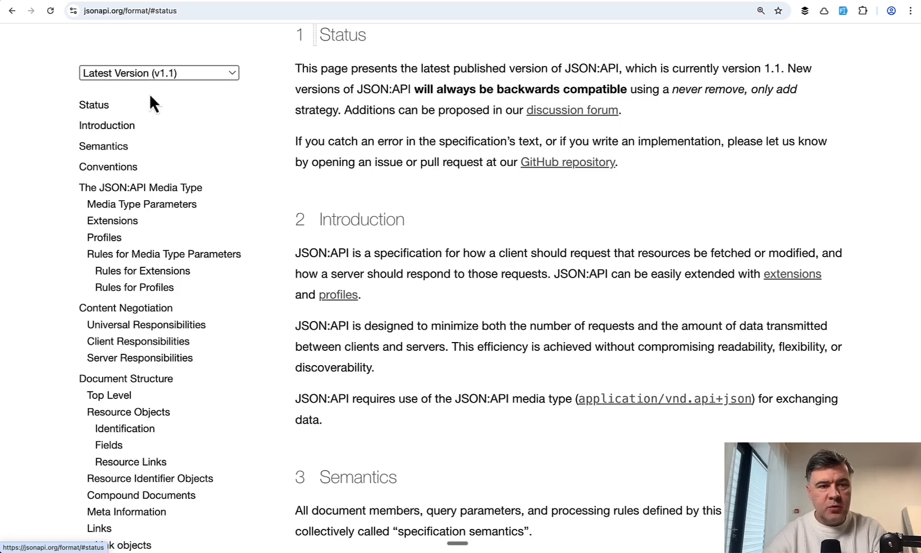
Jump to Status from the specification's left sidebar
left_click(159, 72)
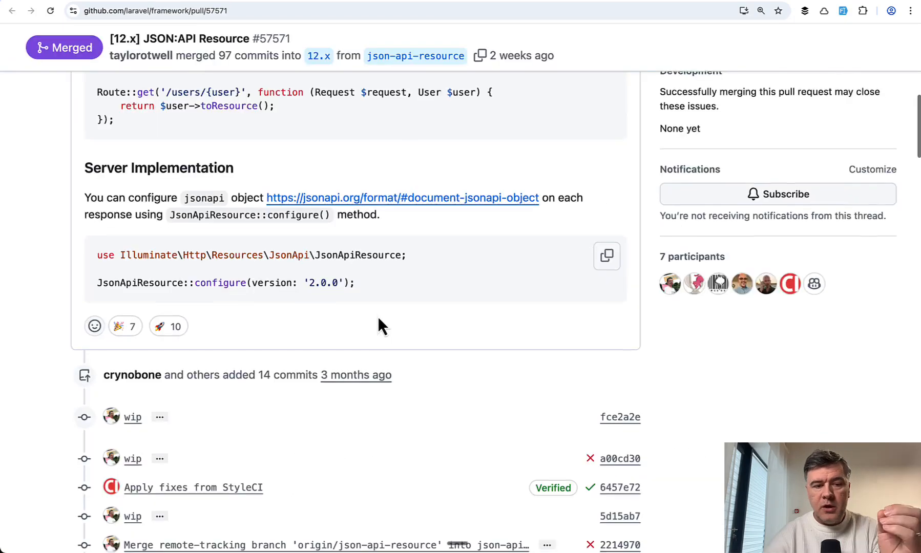
Scroll the pull request back down to the Server Implementation code block
scroll("down", 3)
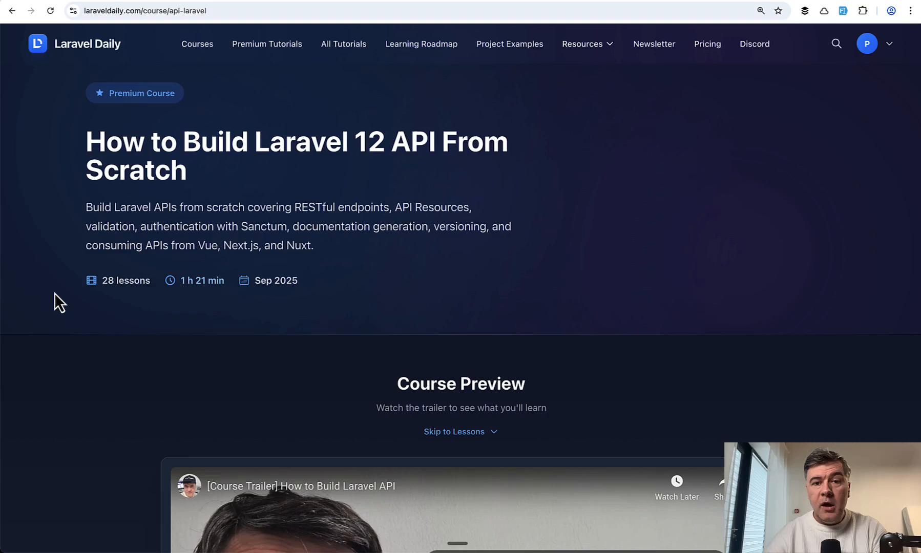
mouse_move(22, 320)
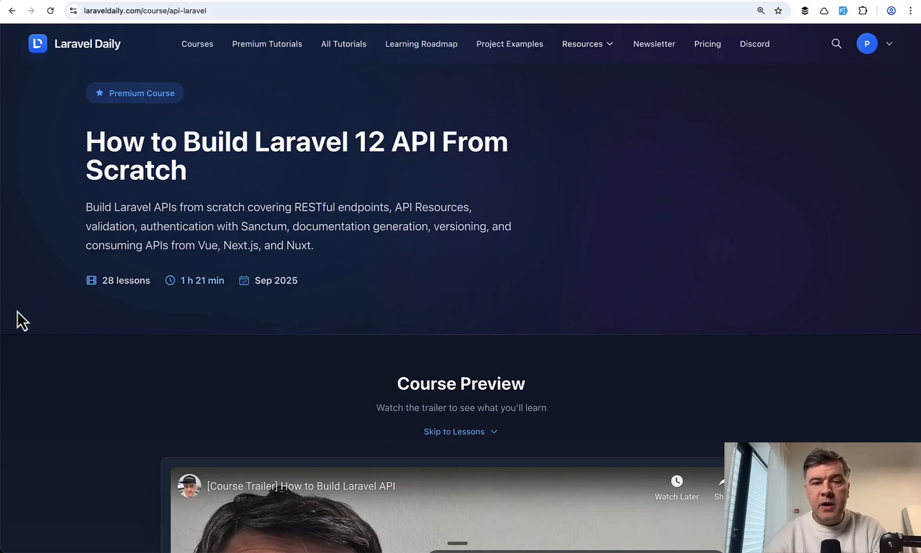
Scroll the course curriculum down to section 4, Additional Various Topics, ending at Useful Packages
scroll("down", 3)
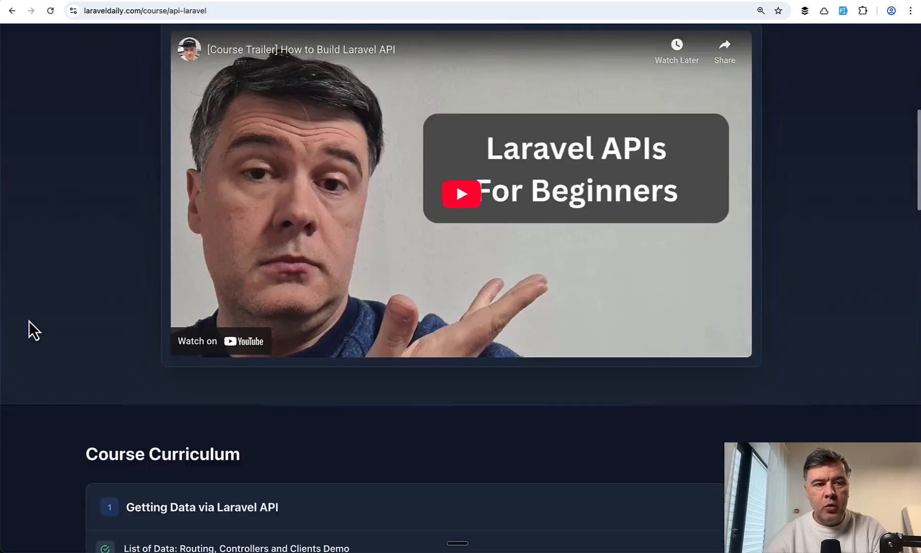
scroll("down", 3)
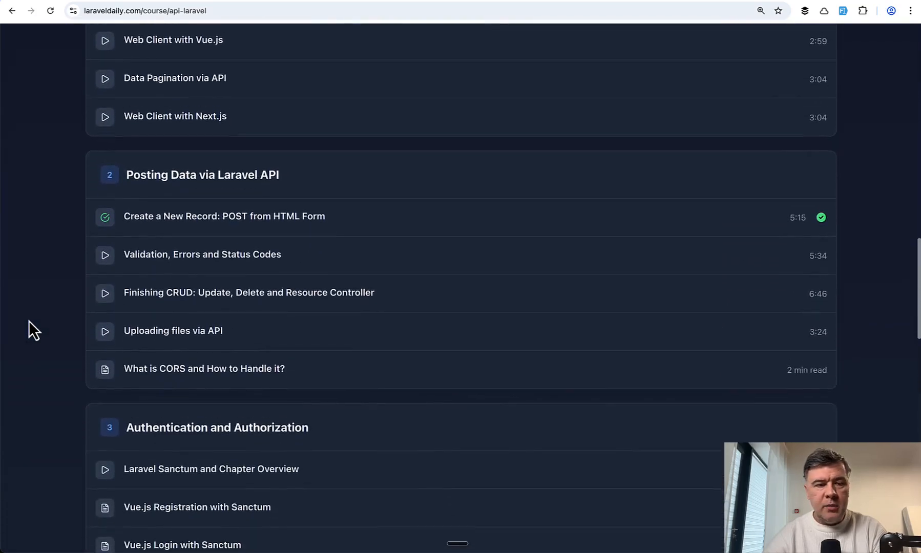
scroll("down", 3)
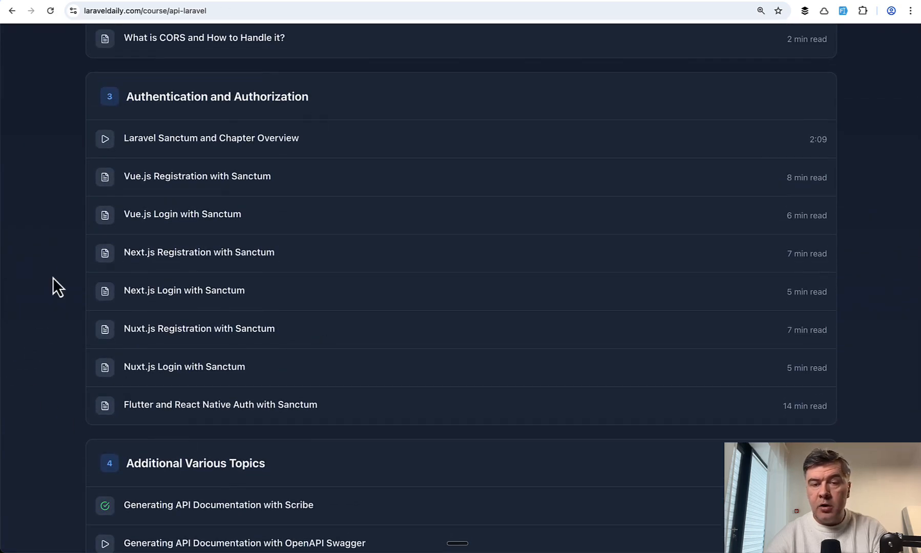
mouse_move(9, 232)
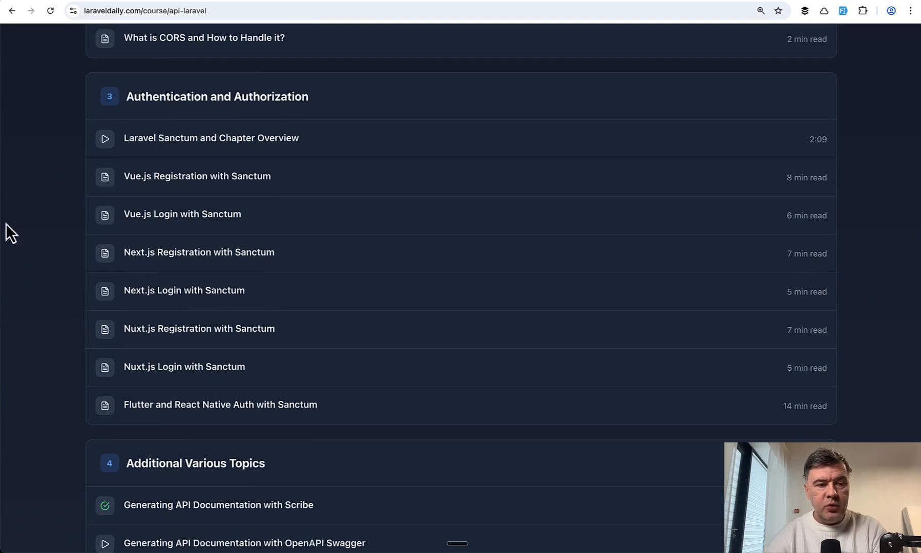
scroll("down", 3)
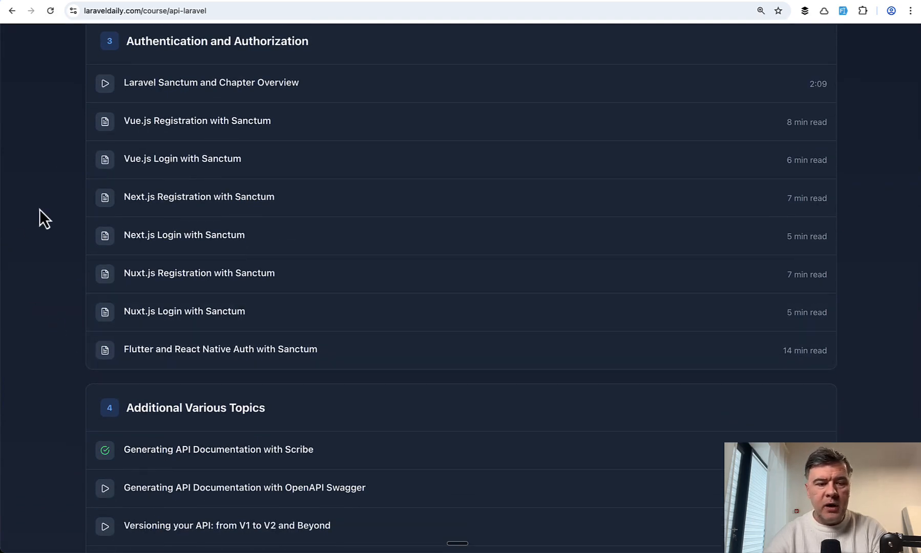
scroll("down", 3)
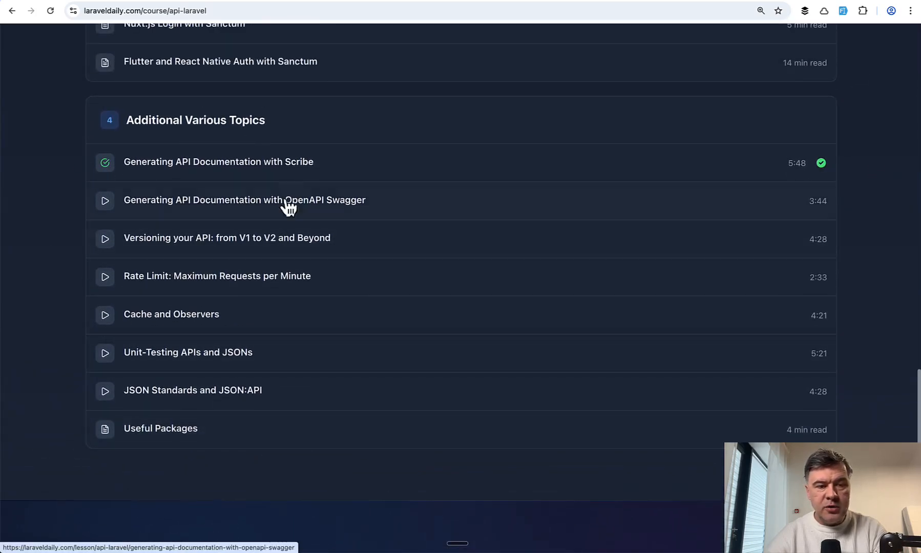
mouse_move(252, 194)
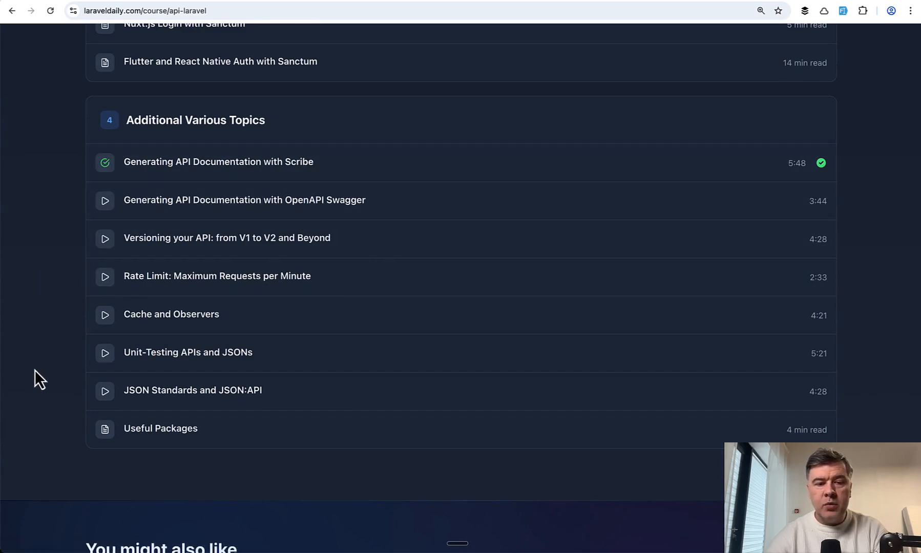
mouse_move(117, 194)
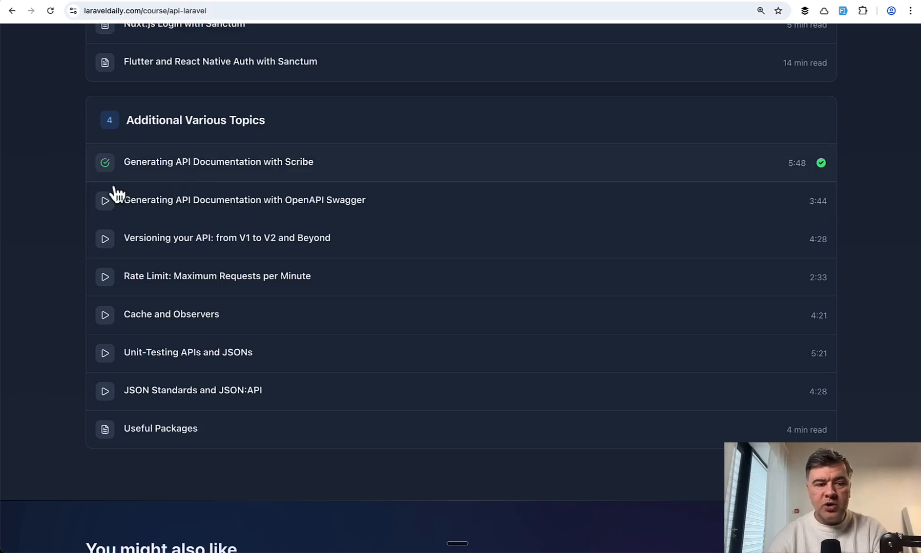
scroll("down", 3)
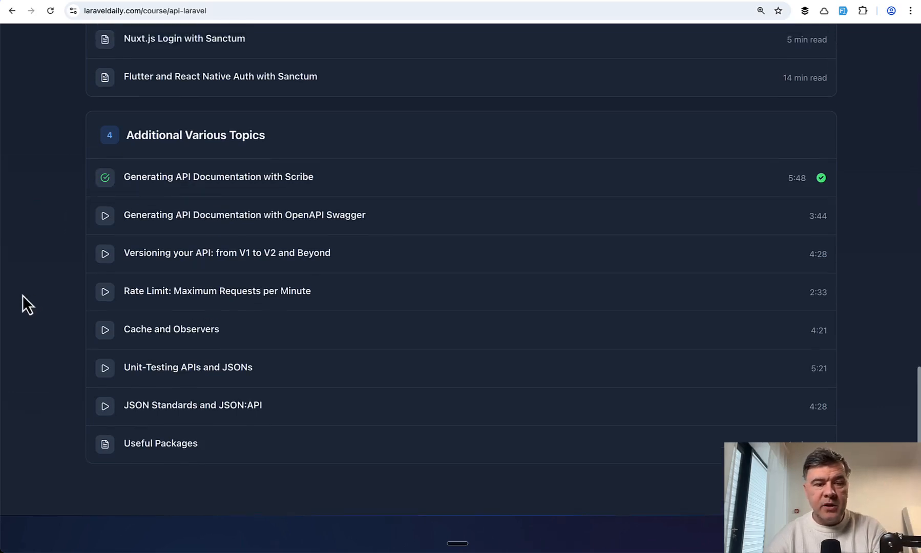